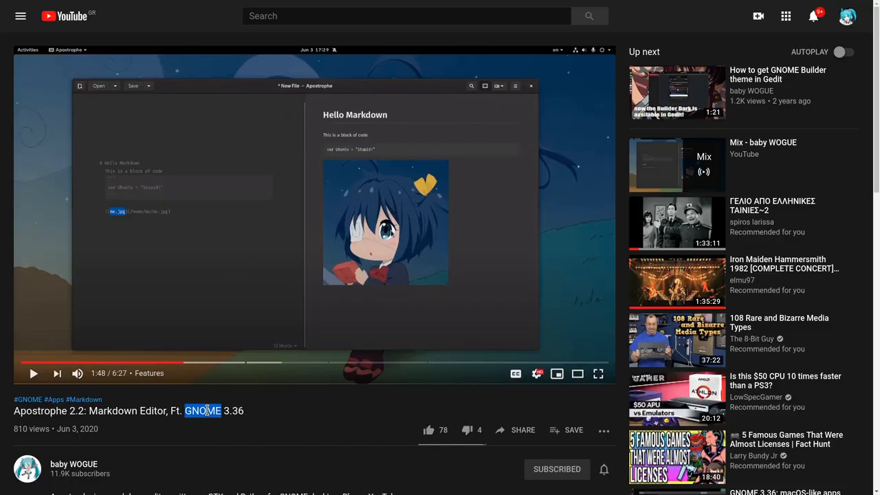
Step: Select the YouTube video title, then switch over to the Apostrophe demo document
triple_click(129, 410)
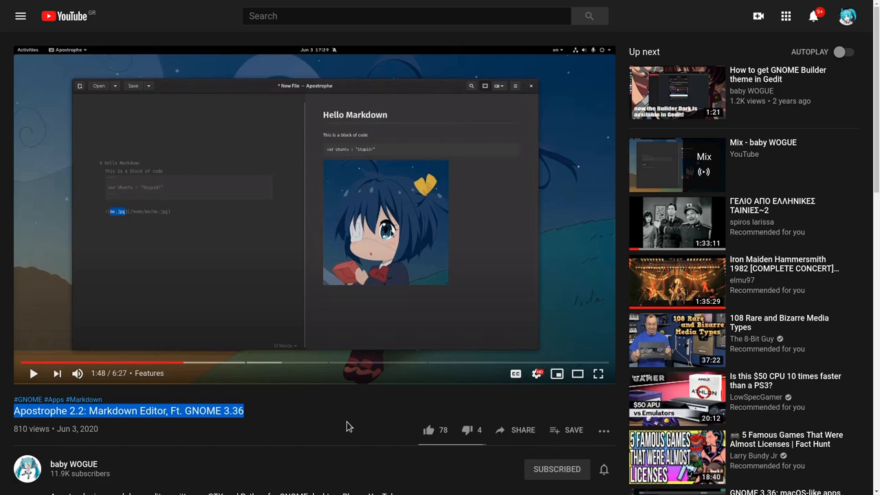
left_click(597, 374)
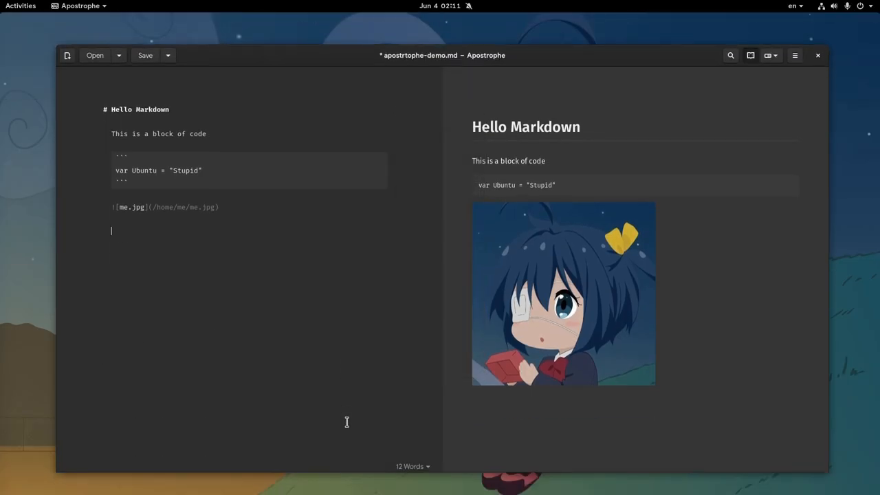
mouse_move(192, 173)
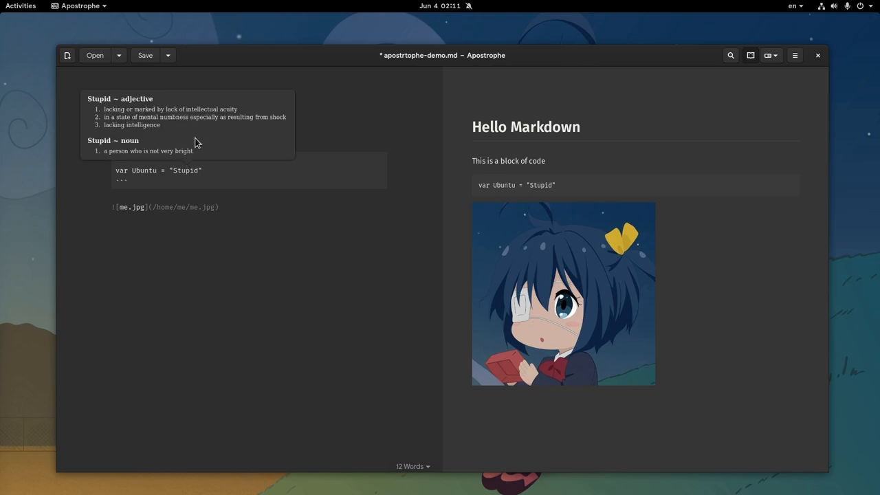
mouse_move(204, 142)
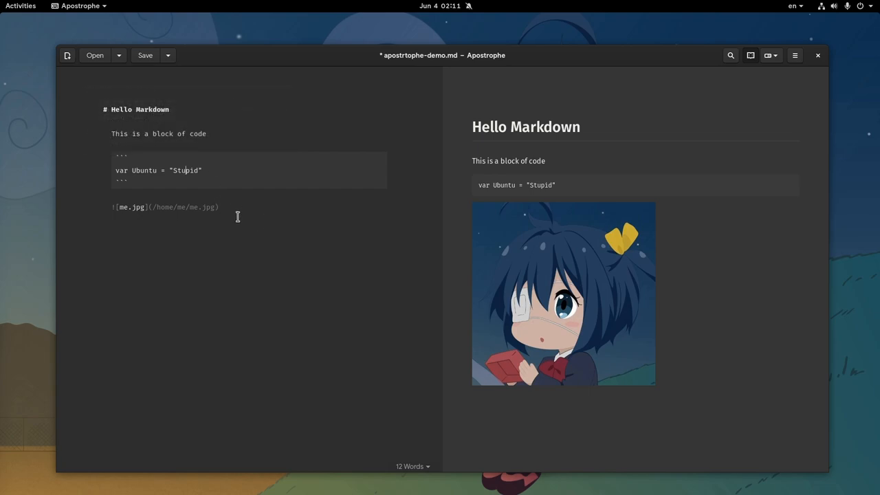
Step: Add heading lines '# Title' and '# TITLE' at the end of the document
type("#")
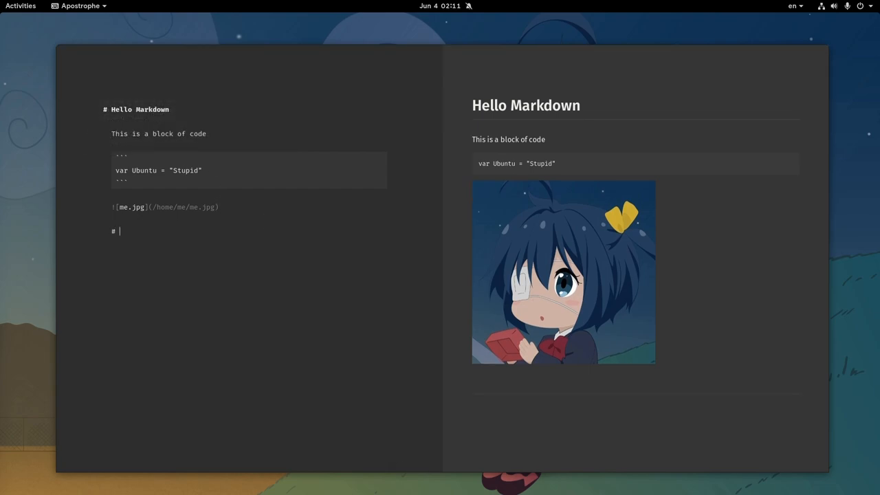
type("Title")
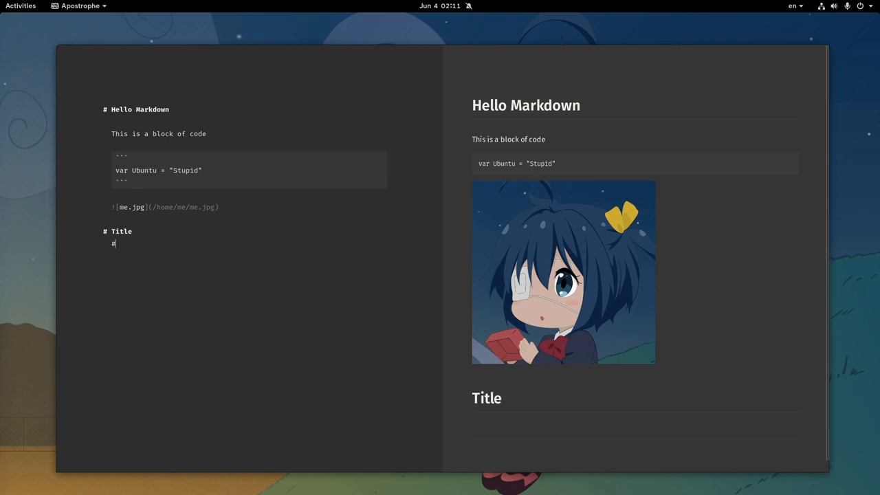
type("# TITLE")
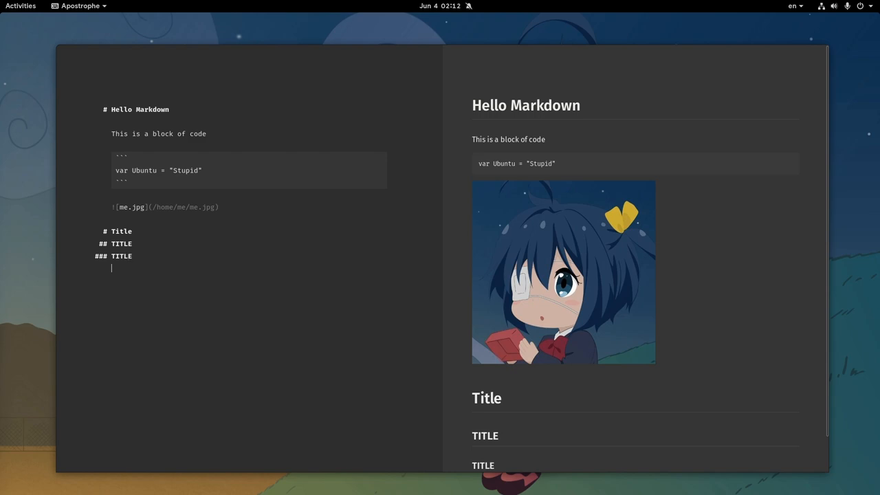
mouse_move(445, 289)
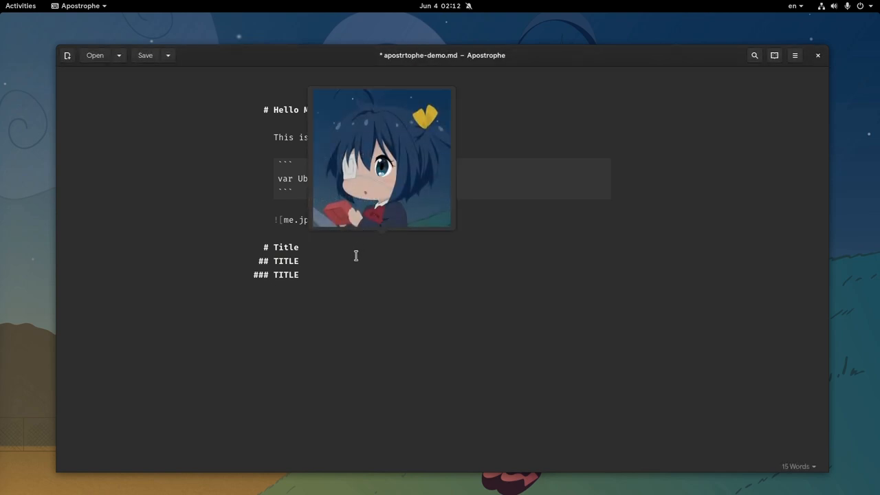
Step: Dismiss the me.jpg image preview popover and leave fullscreen
left_click(751, 55)
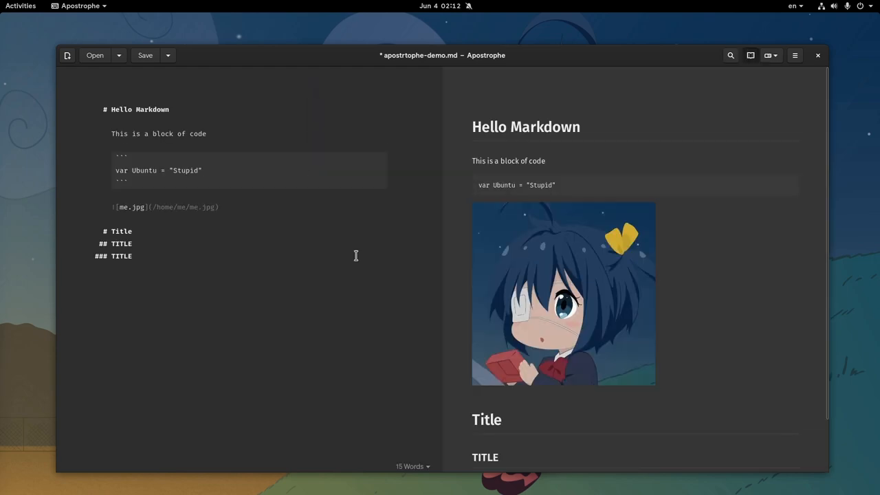